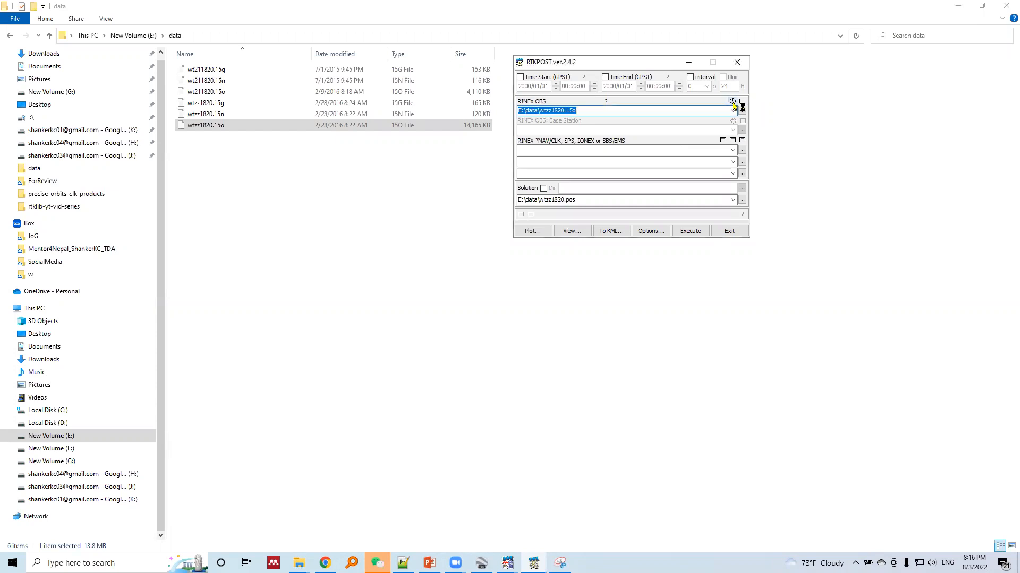
# Plot the RINEX observation file wtzz1820.15o in RTKPLOT from the RTKPOST window
pyautogui.click(732, 105)
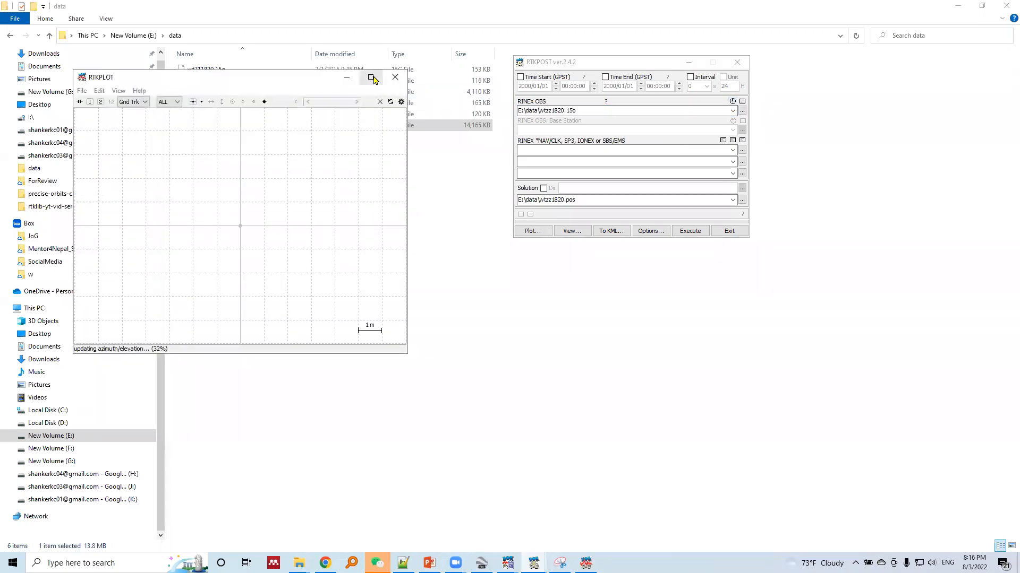
# Maximize RTKPLOT so the G01–G32 satellite visibility plot fills the screen
pyautogui.click(372, 78)
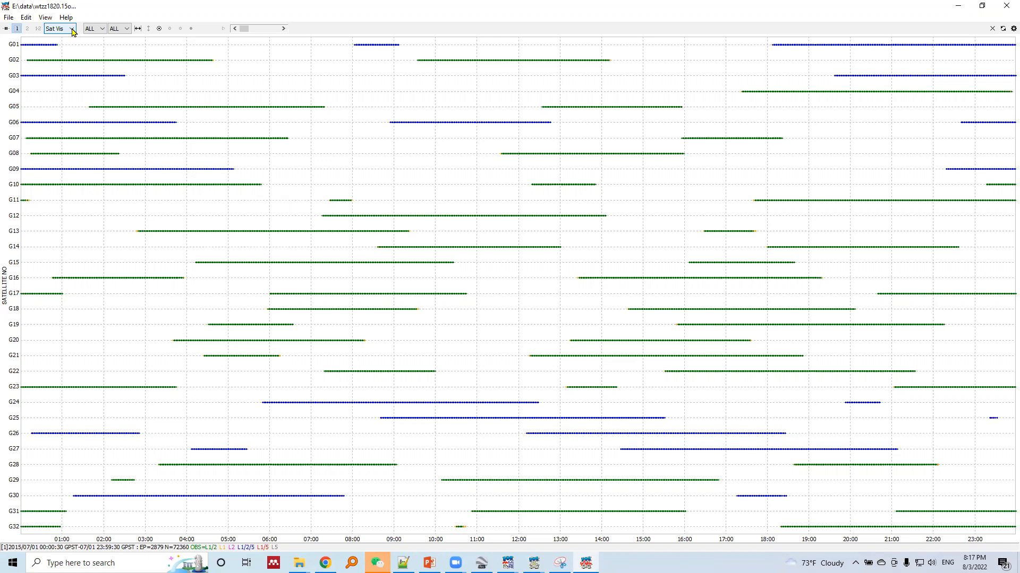
pyautogui.click(58, 27)
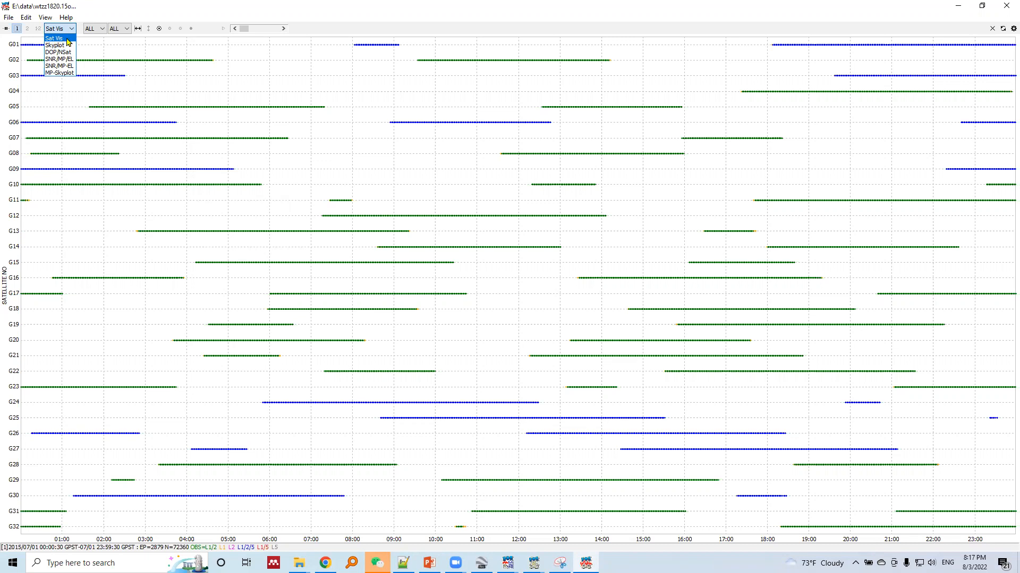
pyautogui.moveTo(55, 44)
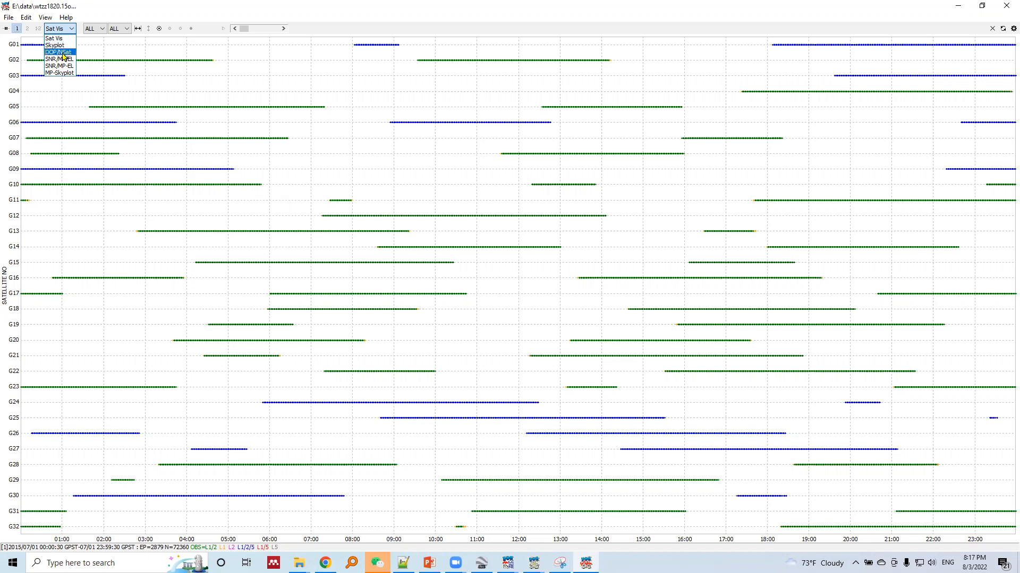
pyautogui.moveTo(61, 60)
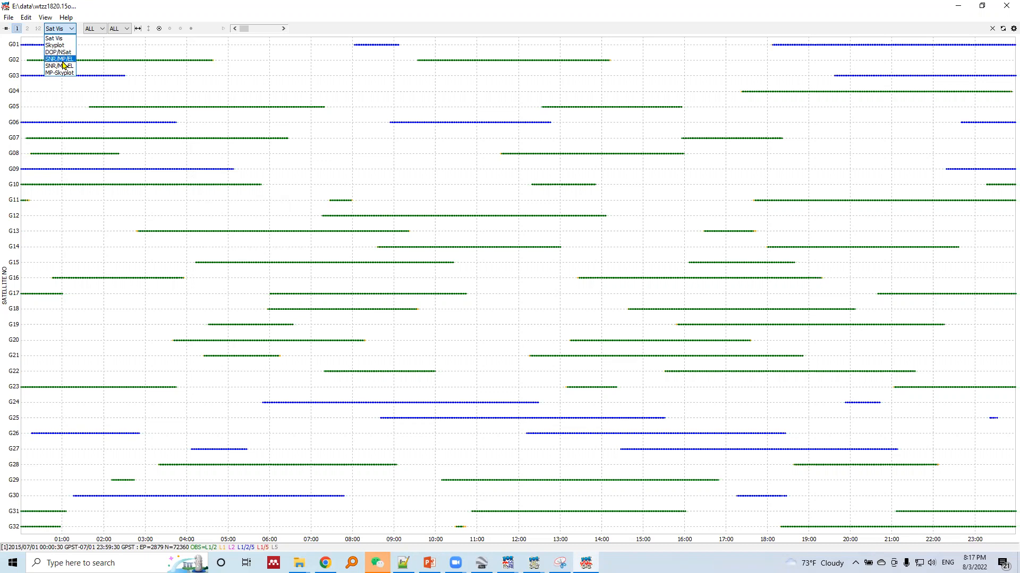
pyautogui.moveTo(59, 66)
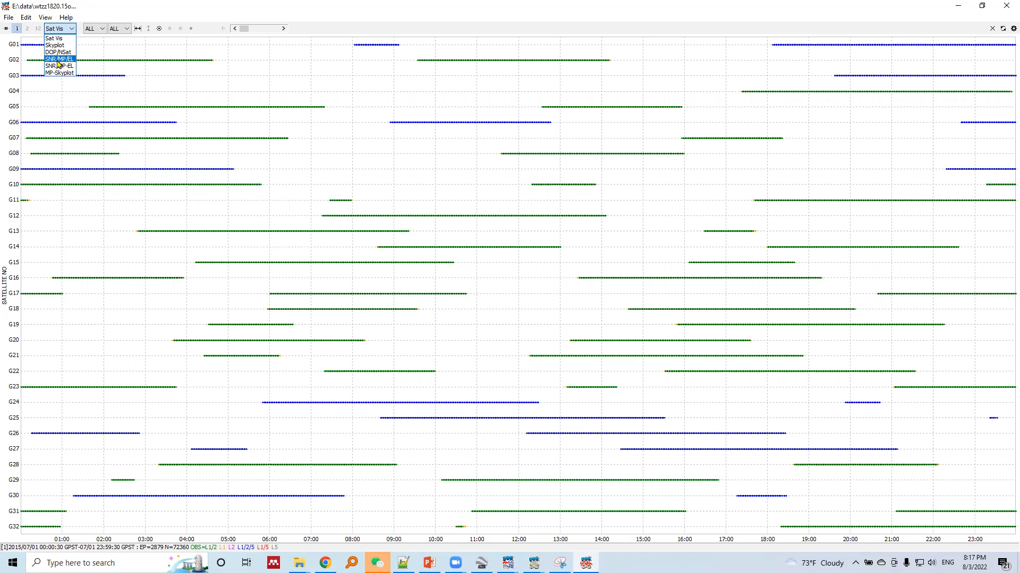
pyautogui.moveTo(56, 63)
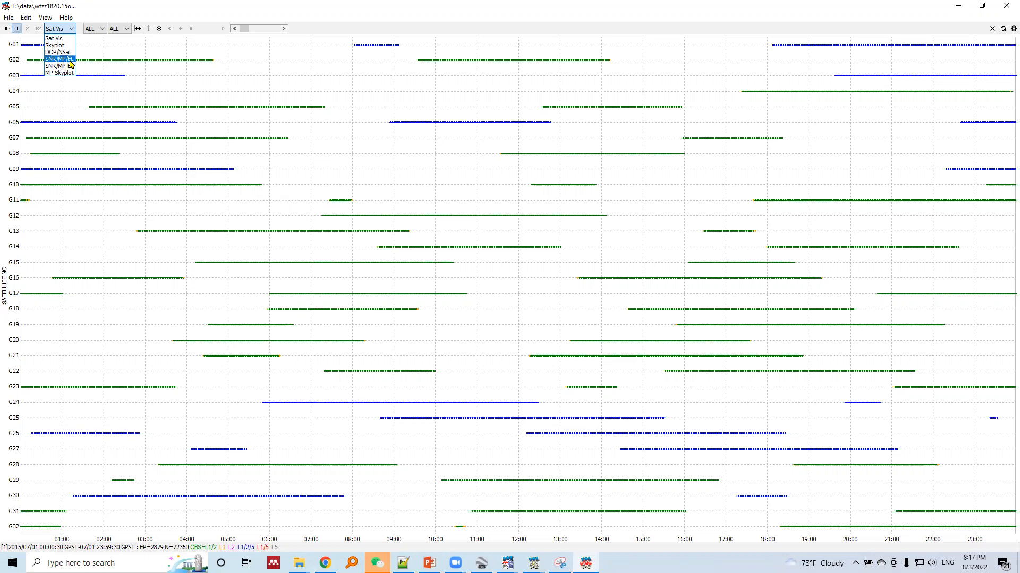
pyautogui.moveTo(59, 66)
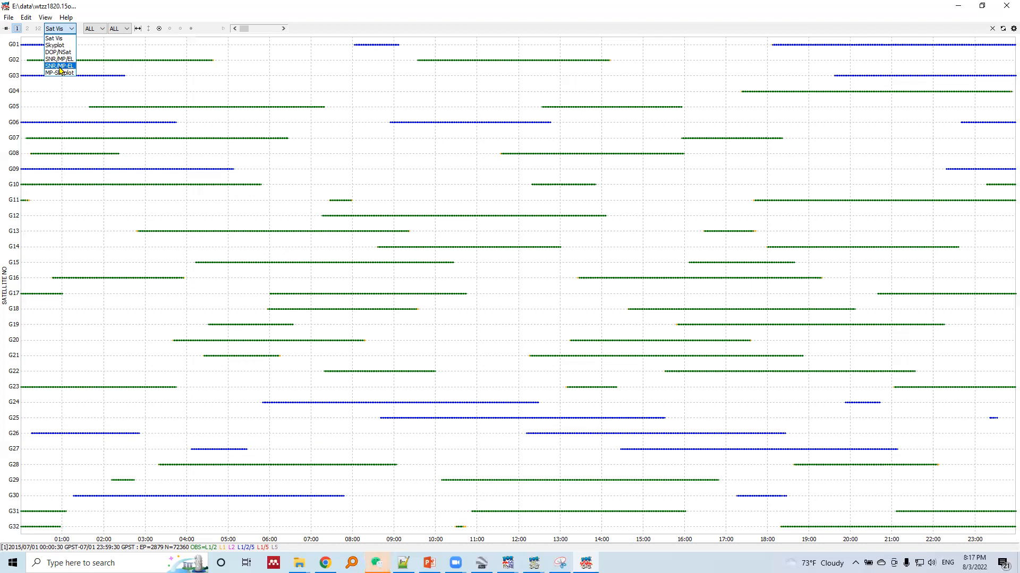
pyautogui.moveTo(58, 72)
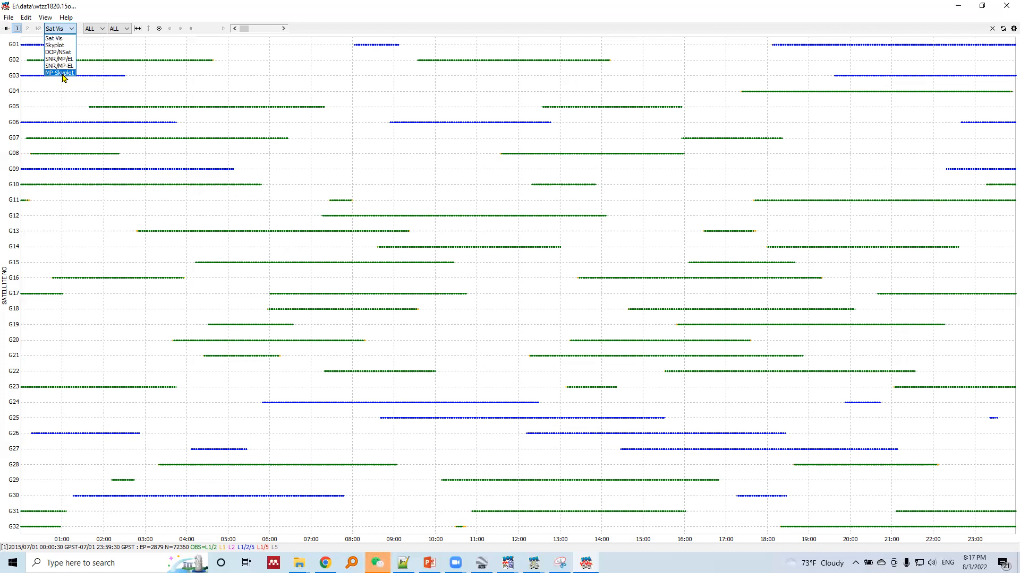
pyautogui.moveTo(253, 91)
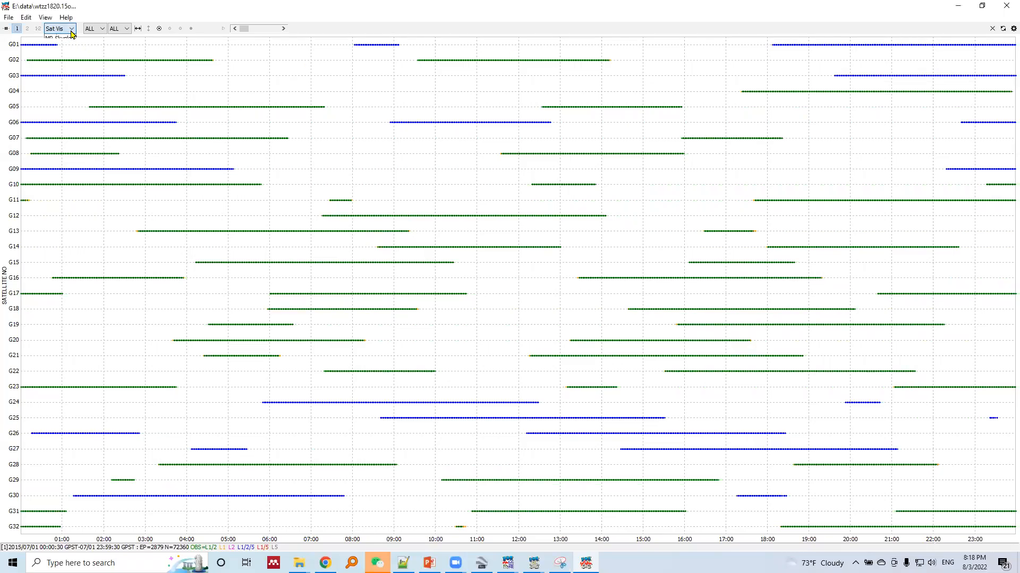
pyautogui.click(69, 28)
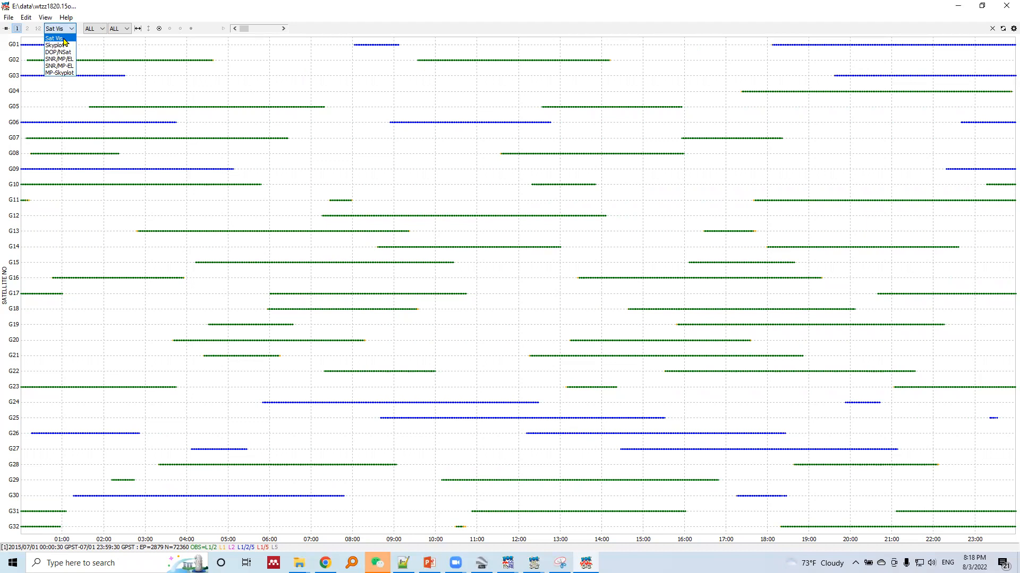
pyautogui.click(54, 38)
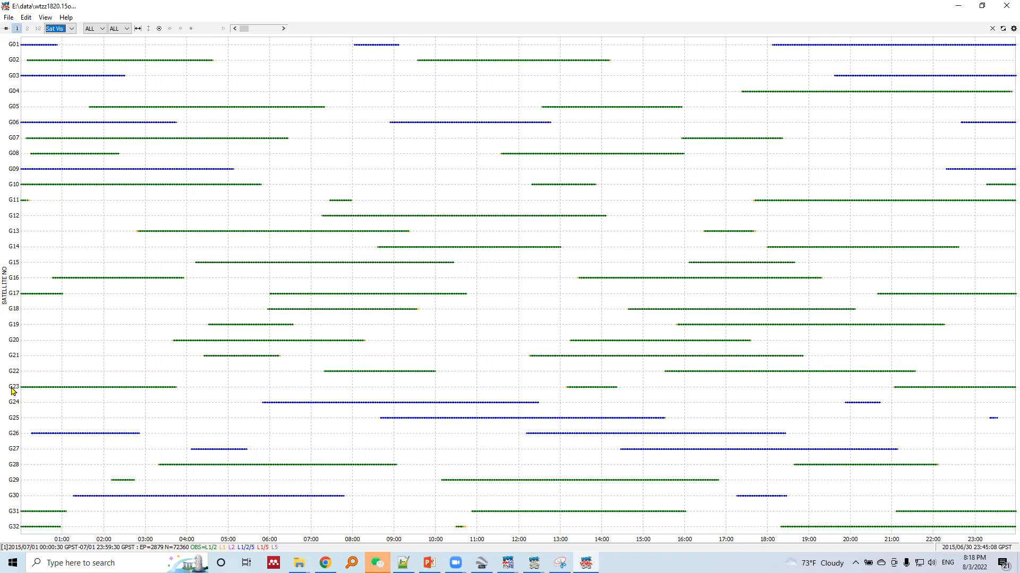
pyautogui.moveTo(12, 395)
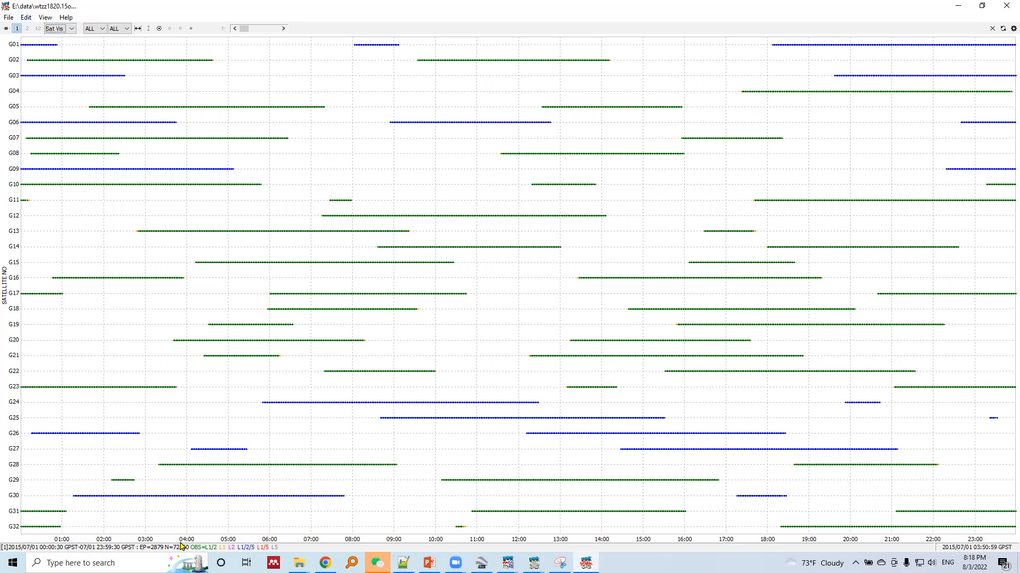
pyautogui.moveTo(42, 541)
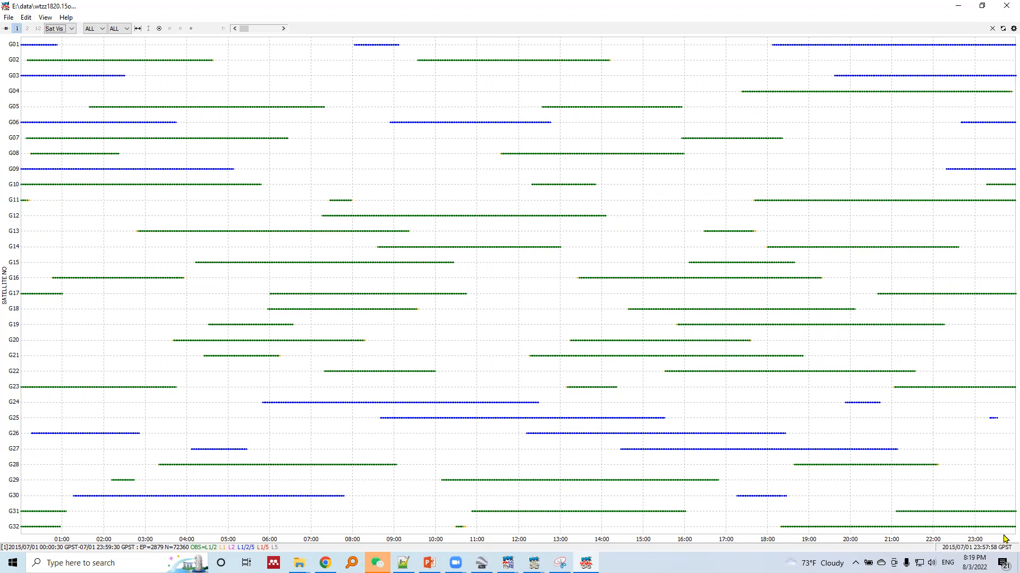
pyautogui.moveTo(5, 452)
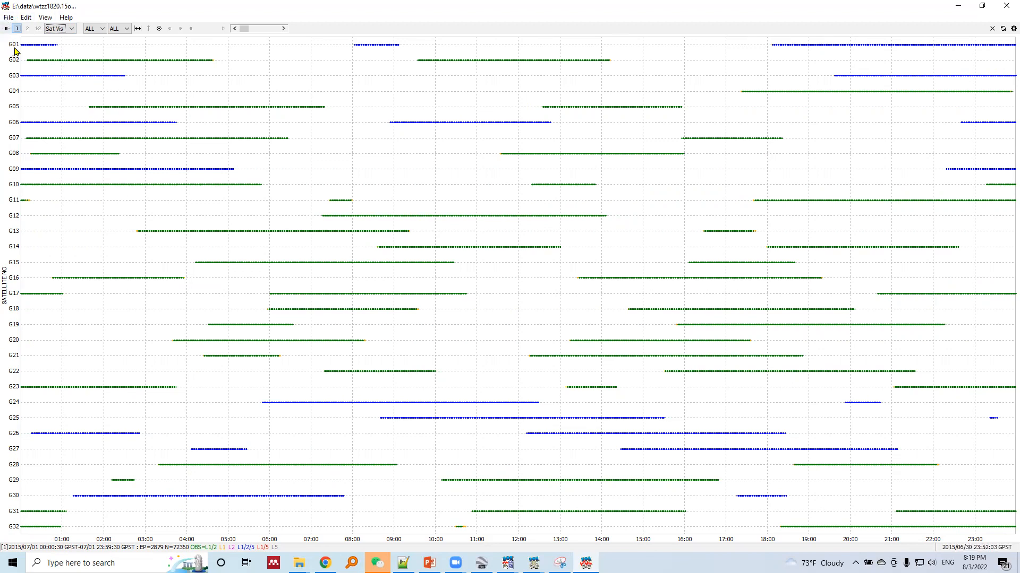
pyautogui.moveTo(11, 312)
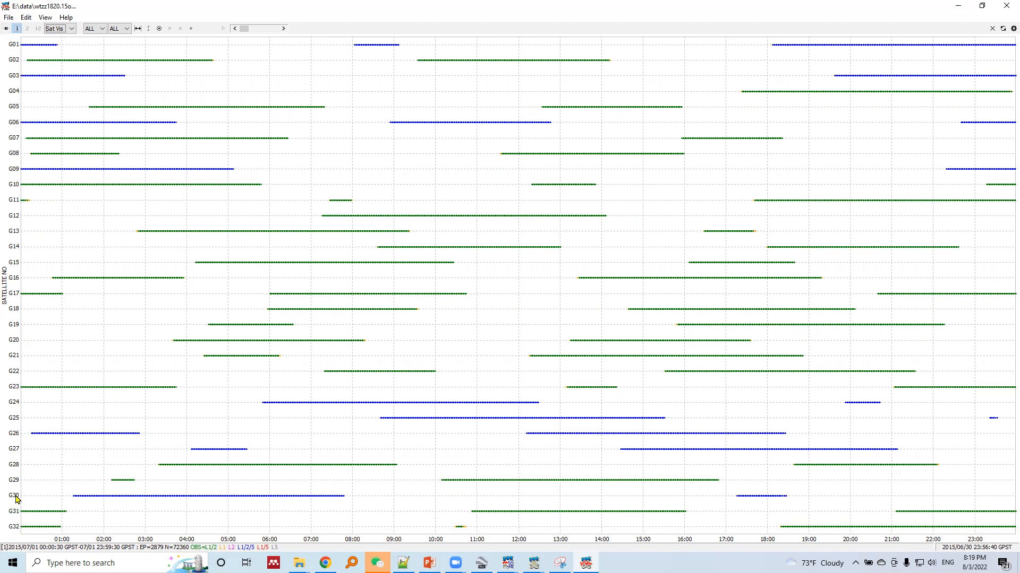
pyautogui.moveTo(18, 82)
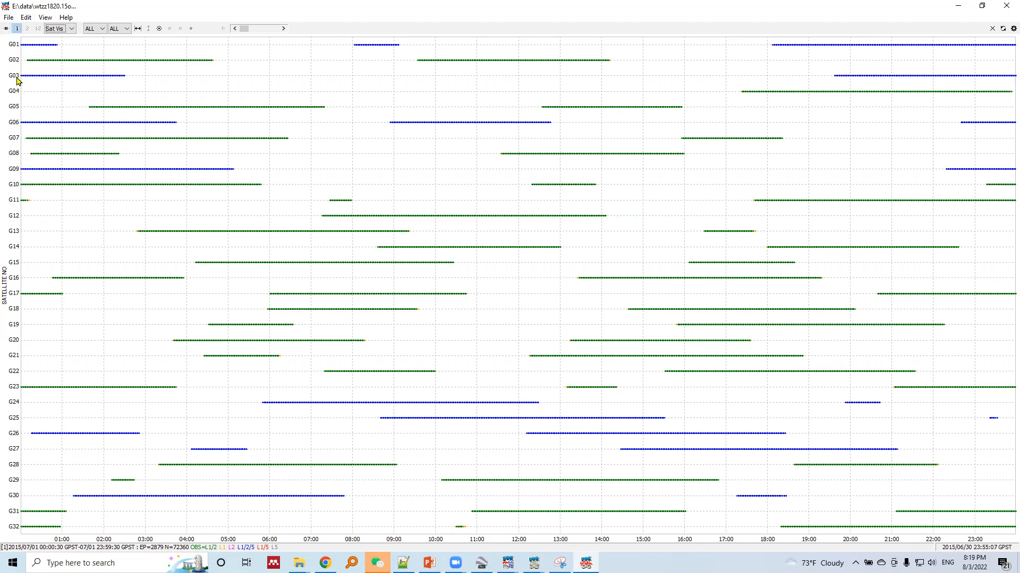
pyautogui.moveTo(18, 53)
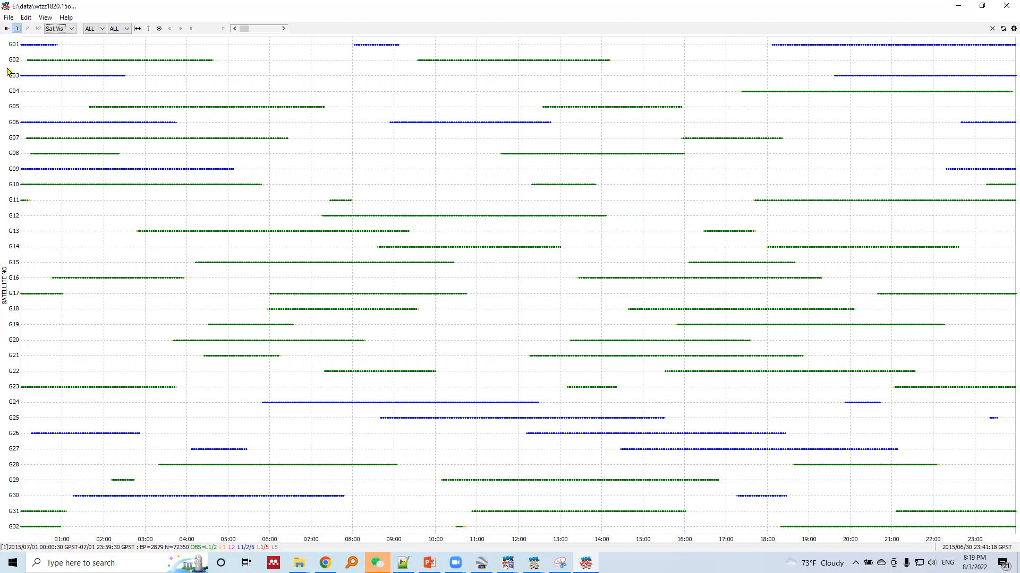
pyautogui.moveTo(16, 68)
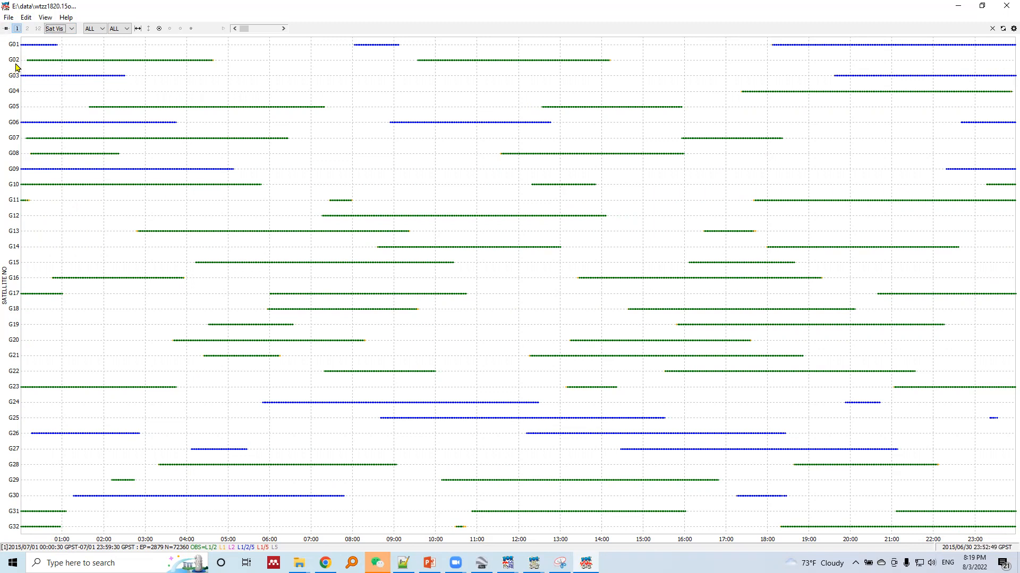
pyautogui.moveTo(27, 70)
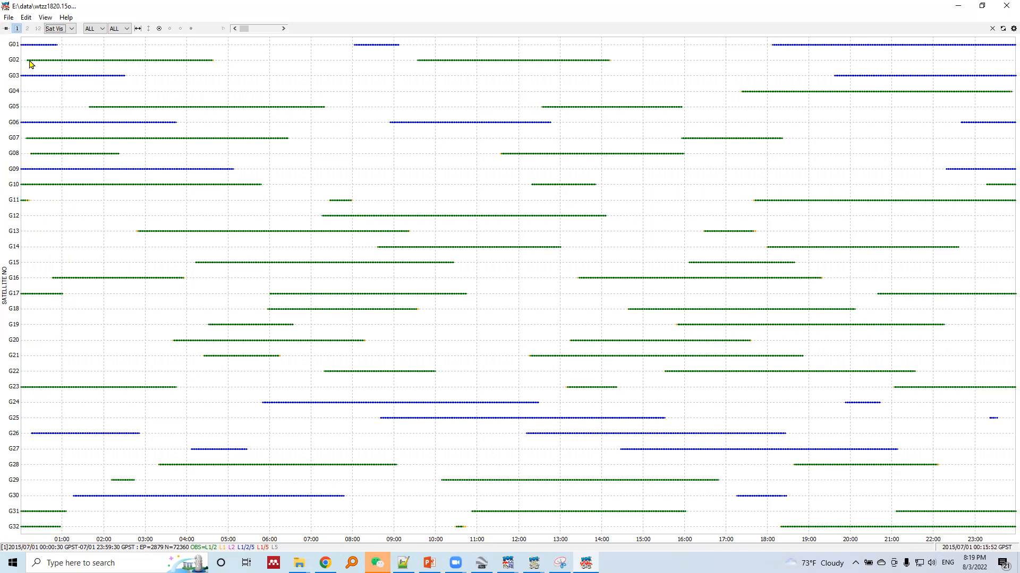
pyautogui.moveTo(99, 65)
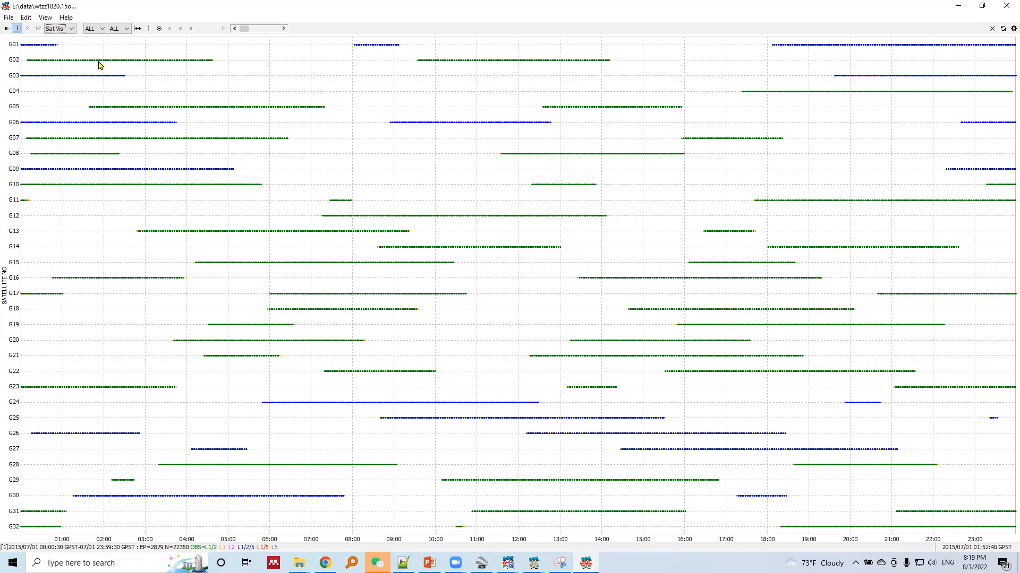
pyautogui.moveTo(215, 65)
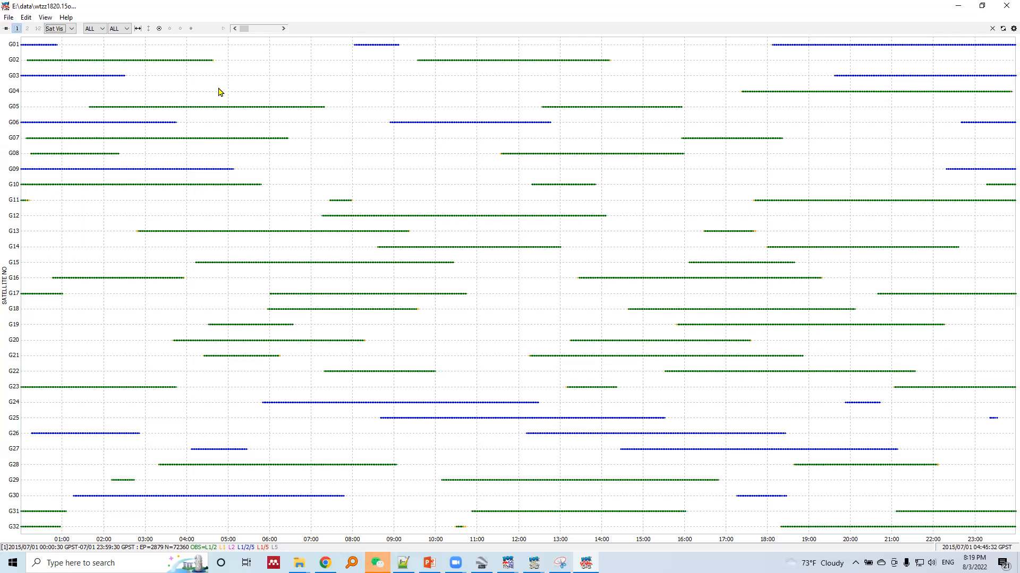
pyautogui.moveTo(209, 540)
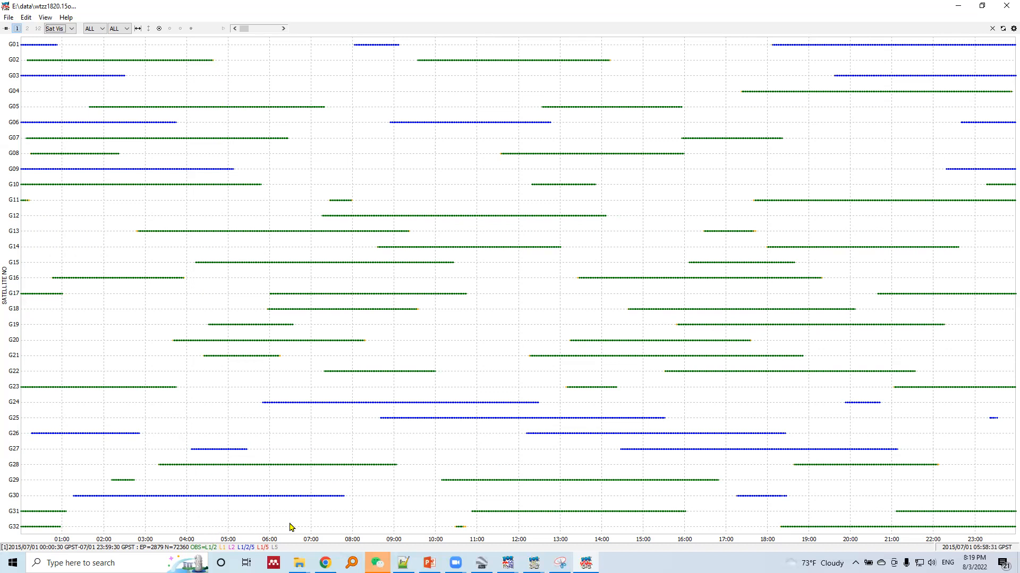
pyautogui.moveTo(431, 352)
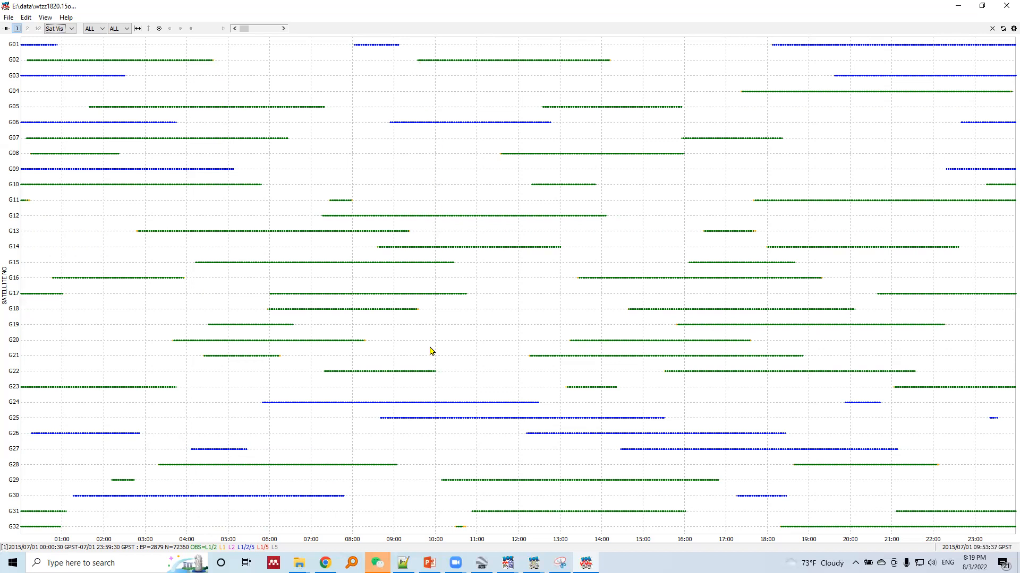
pyautogui.moveTo(494, 456)
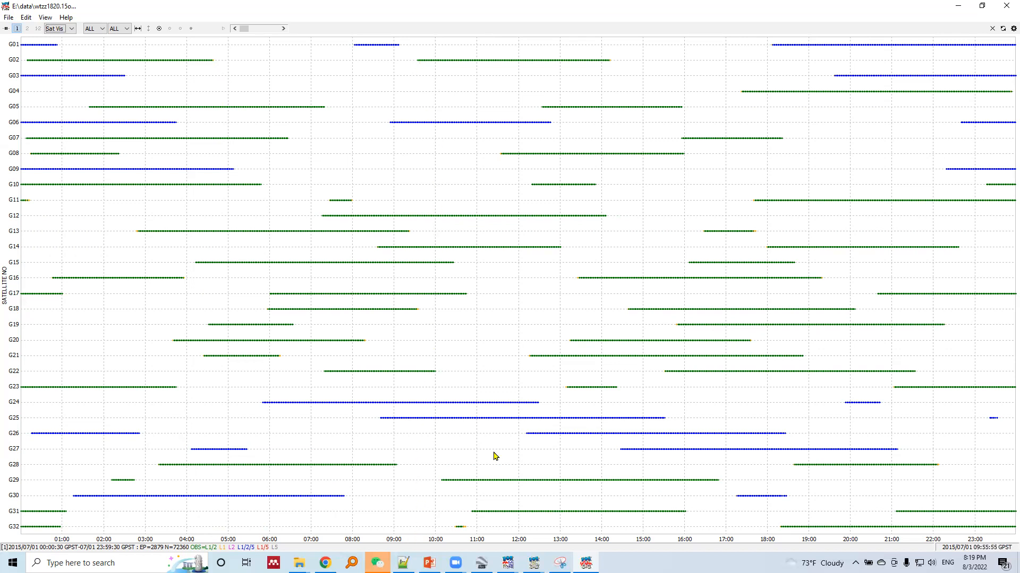
pyautogui.moveTo(612, 68)
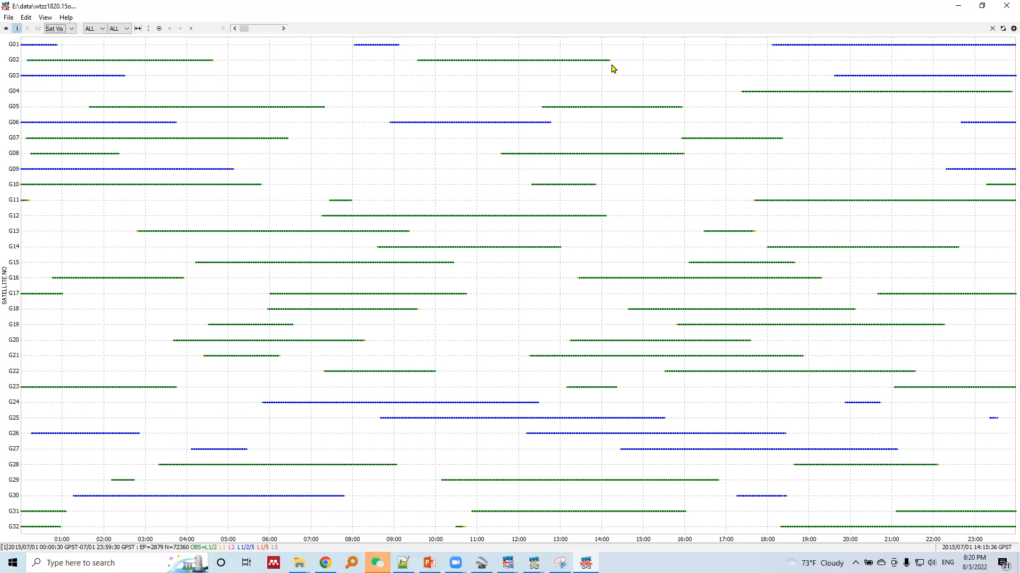
pyautogui.moveTo(590, 540)
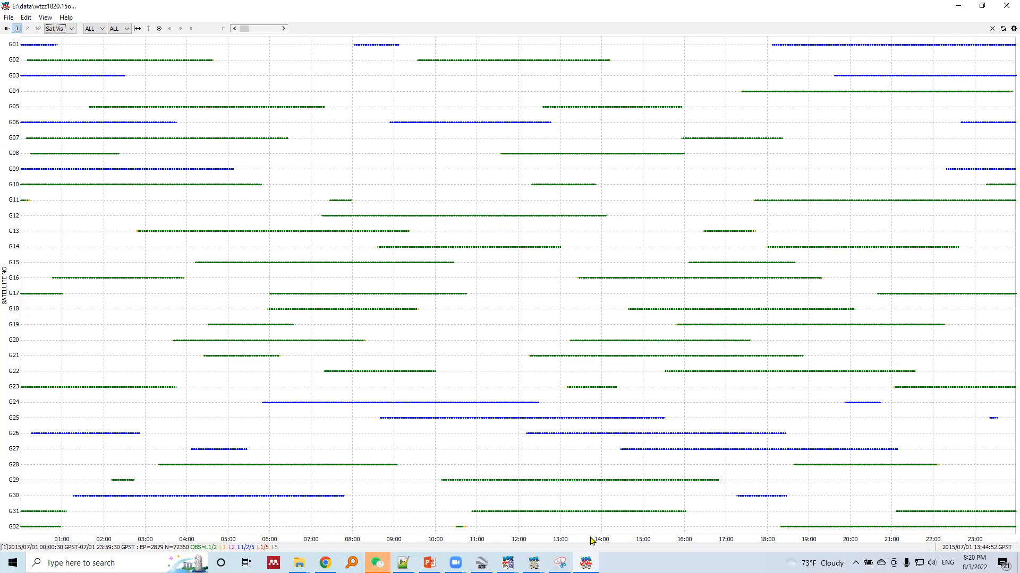
pyautogui.moveTo(293, 62)
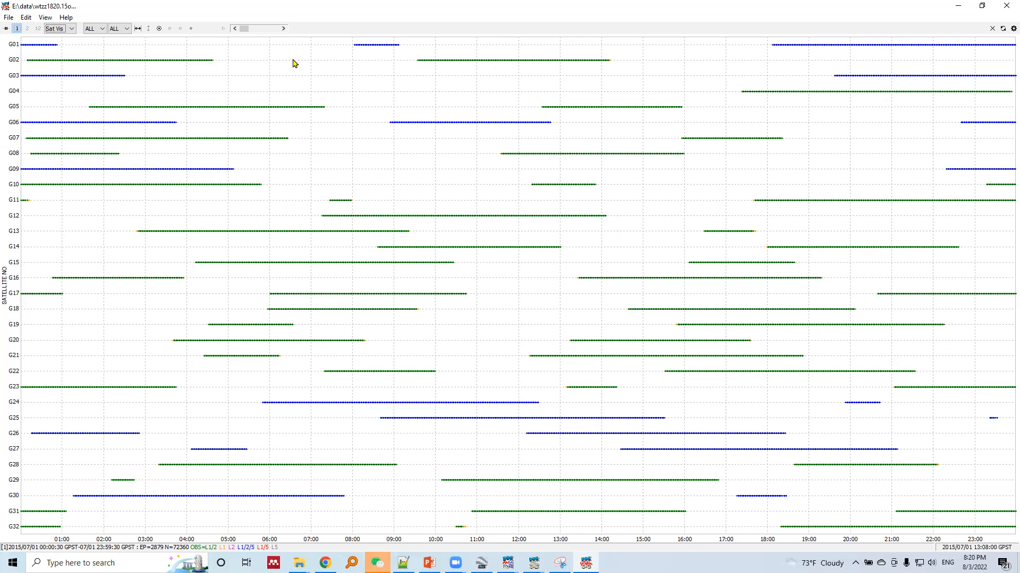
pyautogui.moveTo(0, 125)
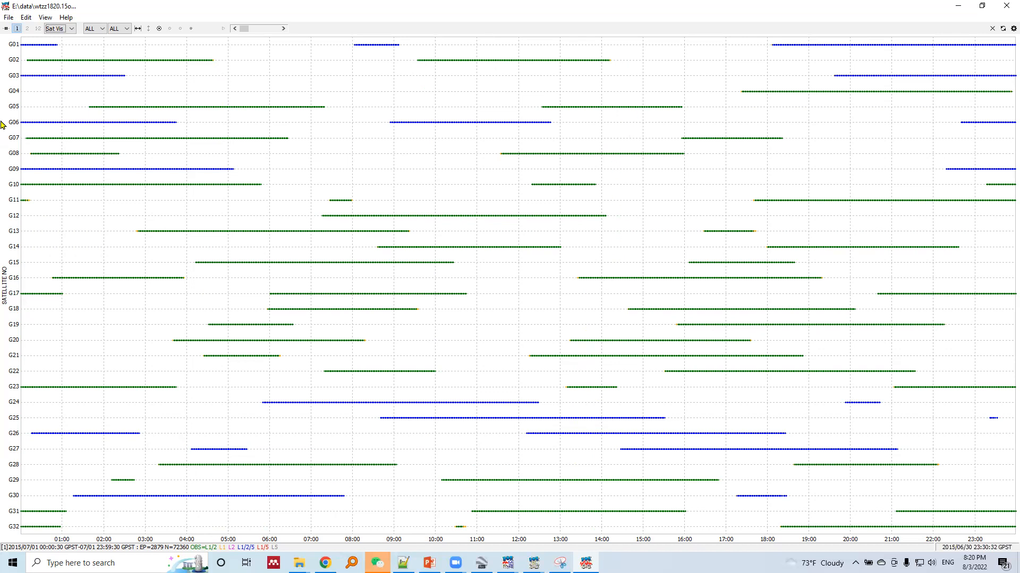
pyautogui.moveTo(6, 267)
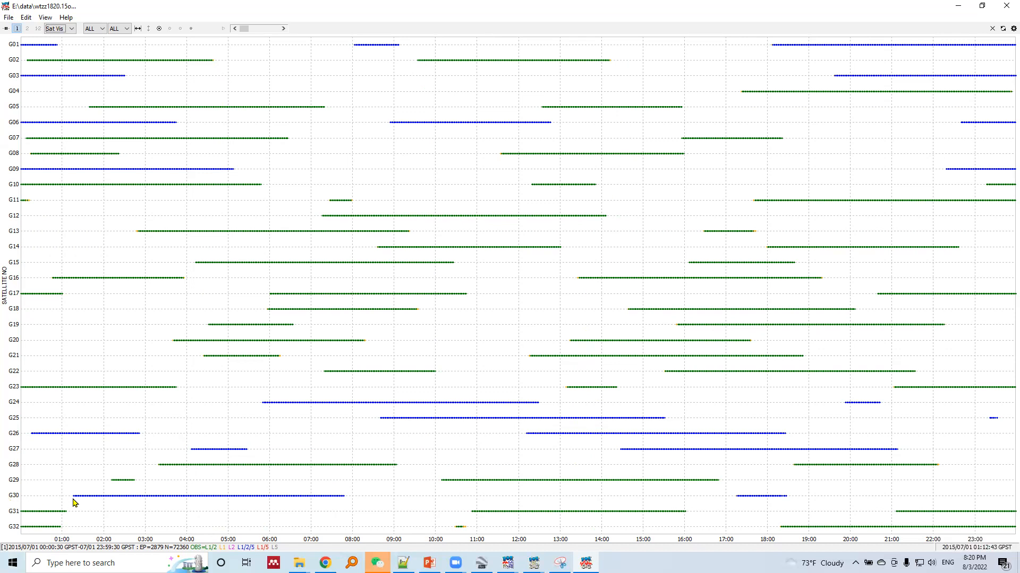
pyautogui.moveTo(77, 528)
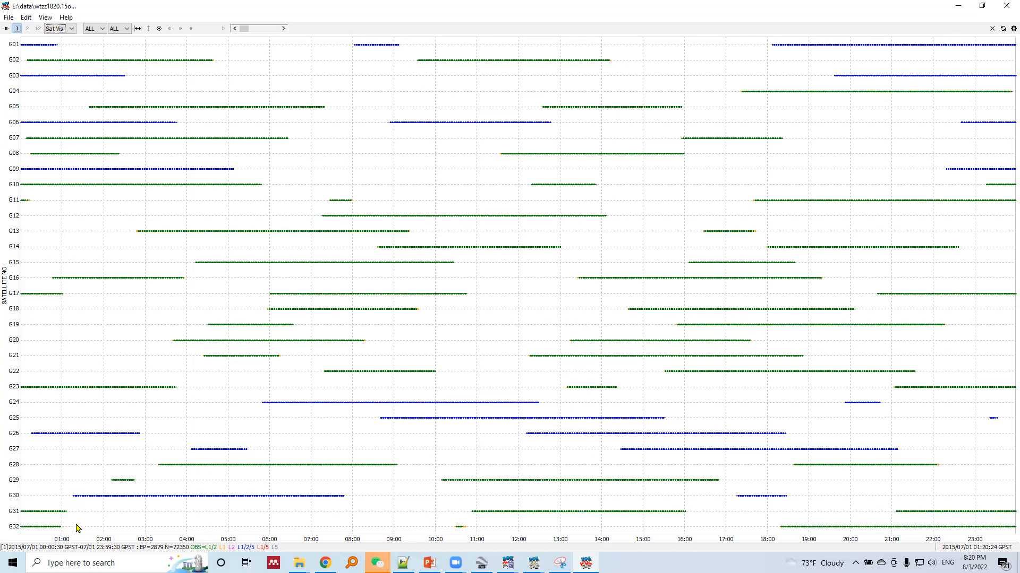
pyautogui.moveTo(351, 501)
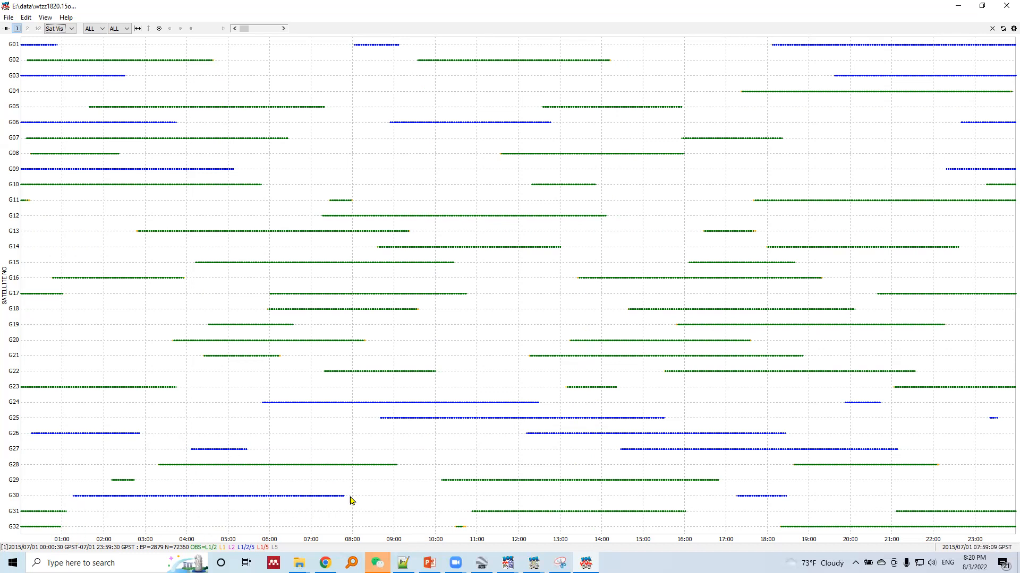
pyautogui.moveTo(344, 540)
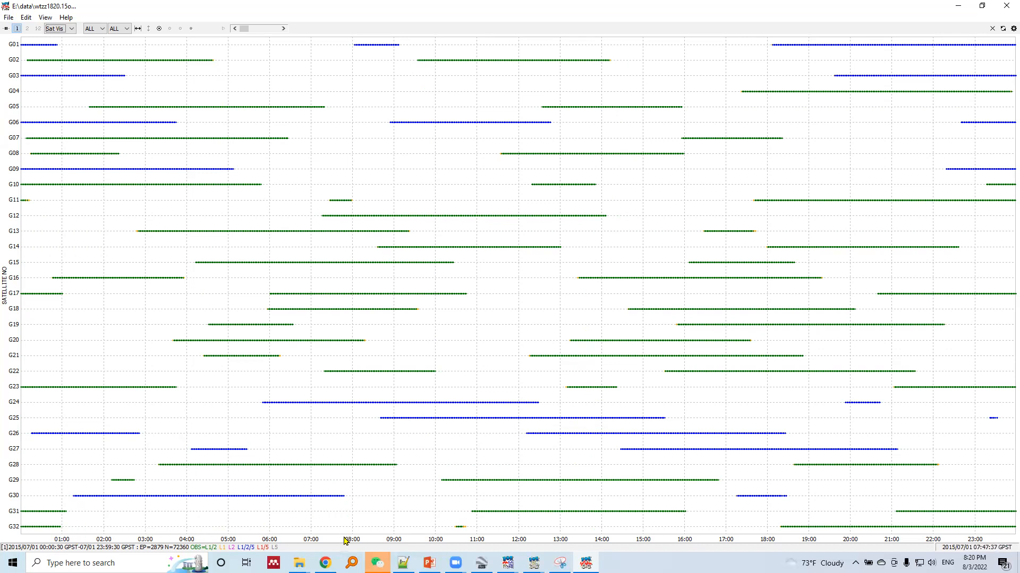
pyautogui.moveTo(349, 527)
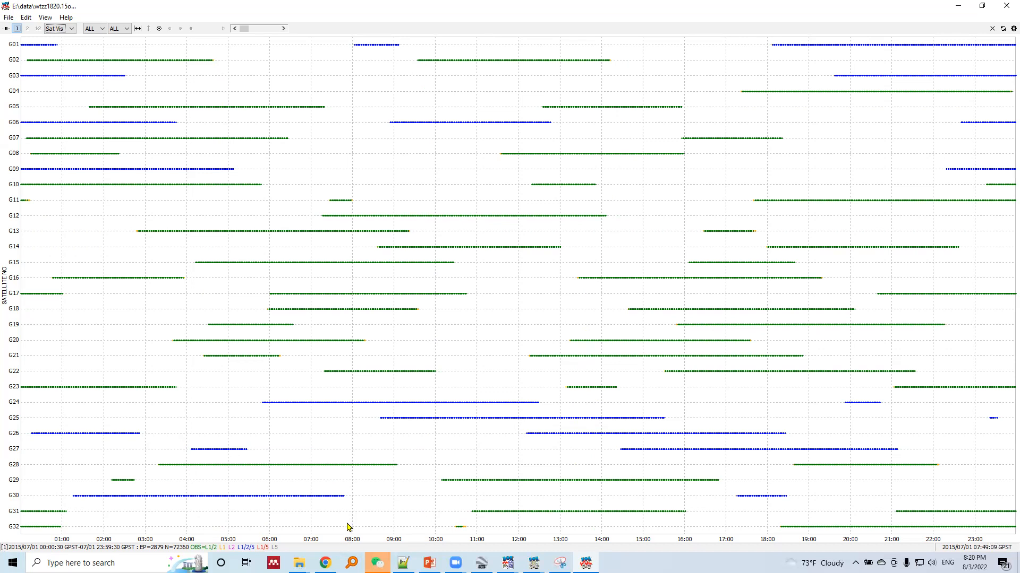
pyautogui.moveTo(771, 496)
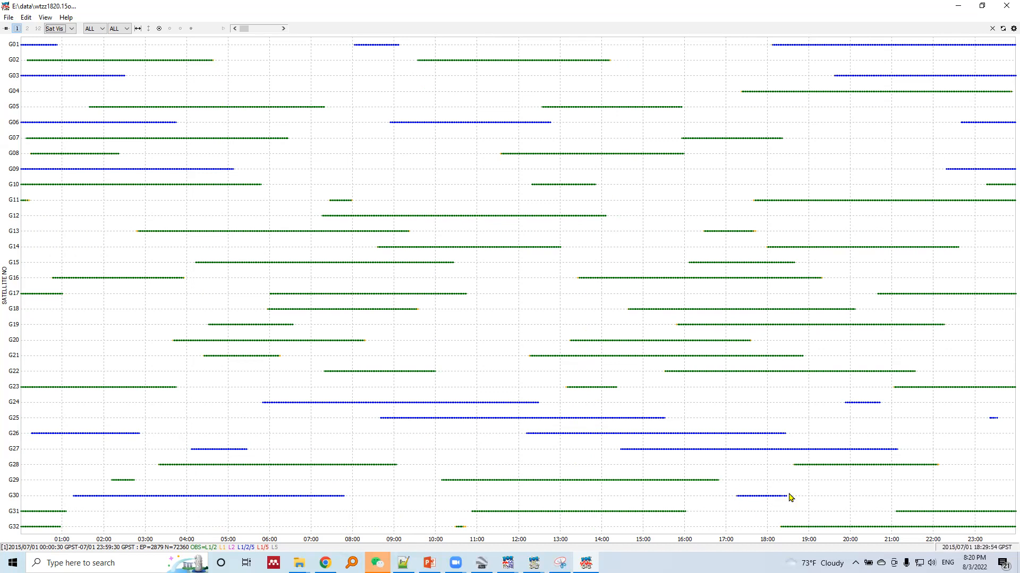
pyautogui.moveTo(751, 492)
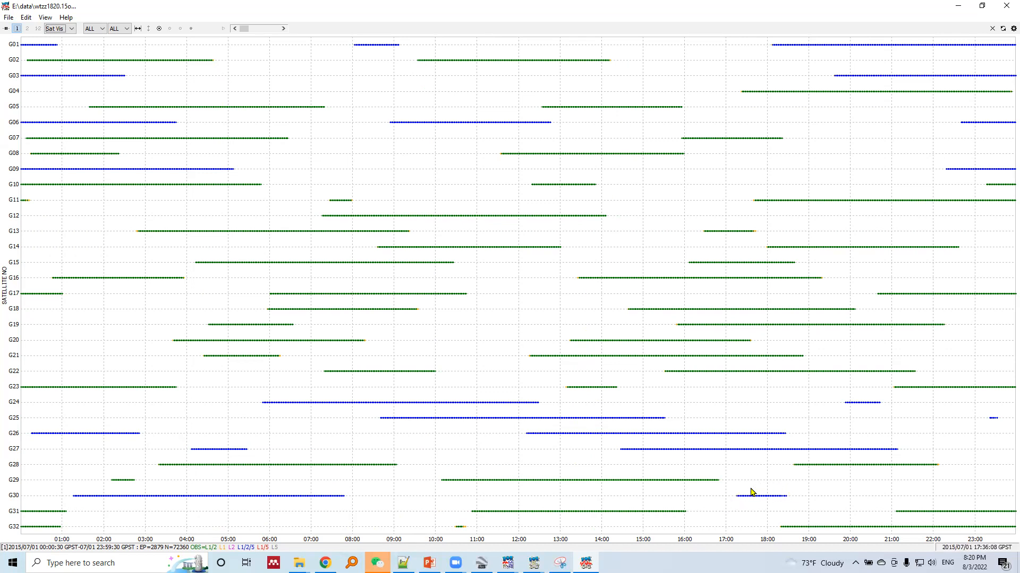
pyautogui.moveTo(81, 138)
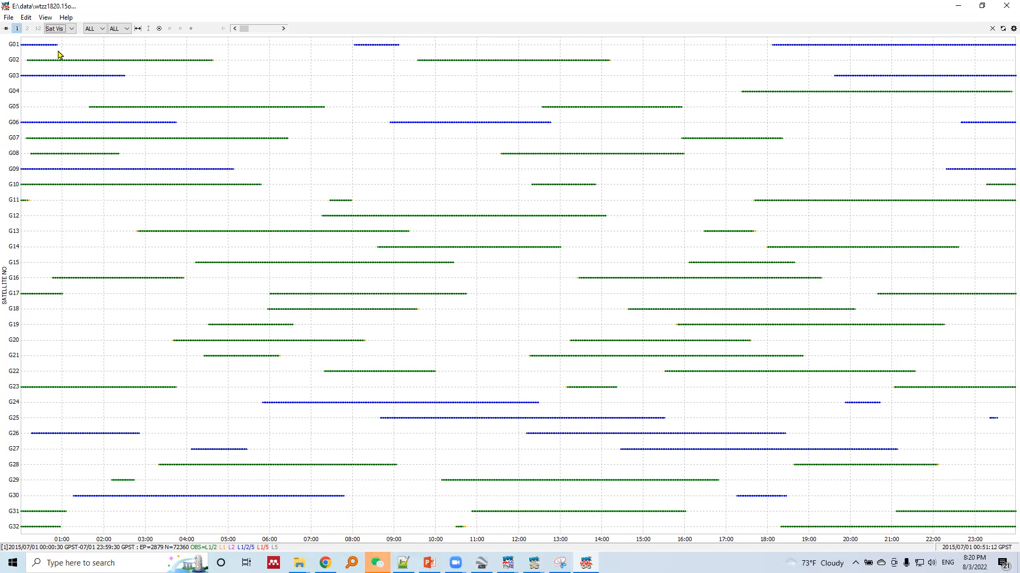
pyautogui.moveTo(236, 421)
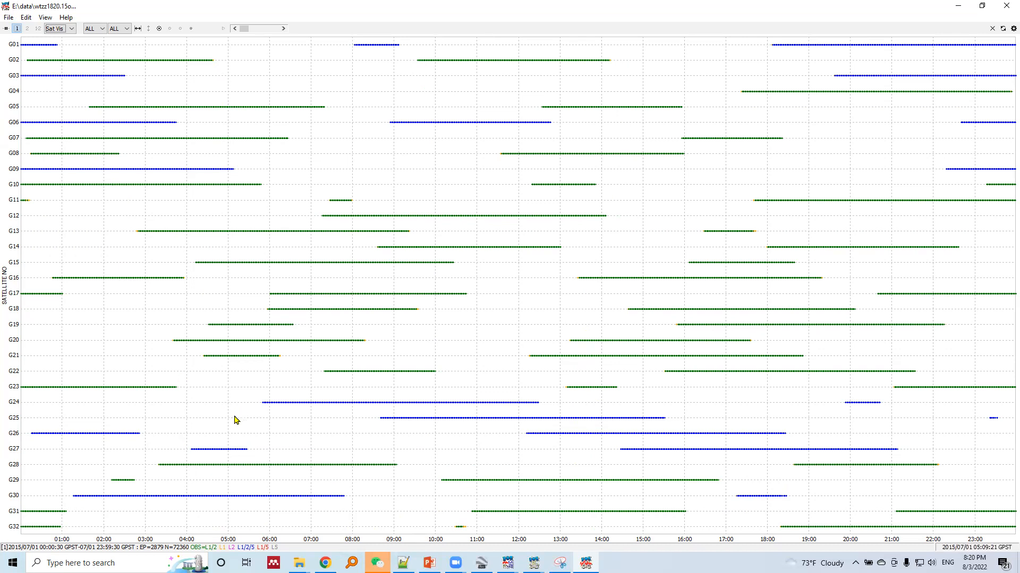
pyautogui.moveTo(227, 516)
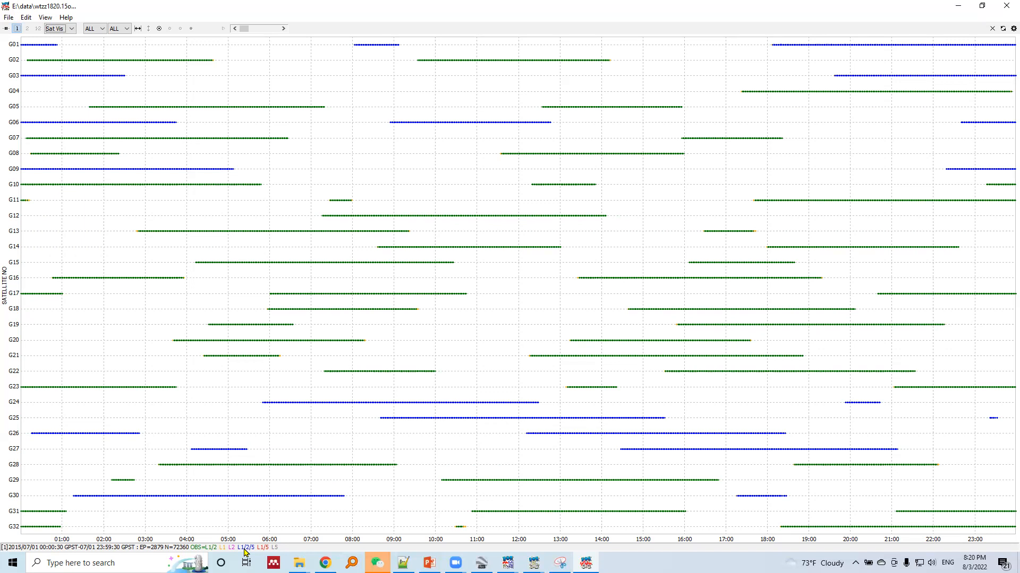
pyautogui.moveTo(247, 553)
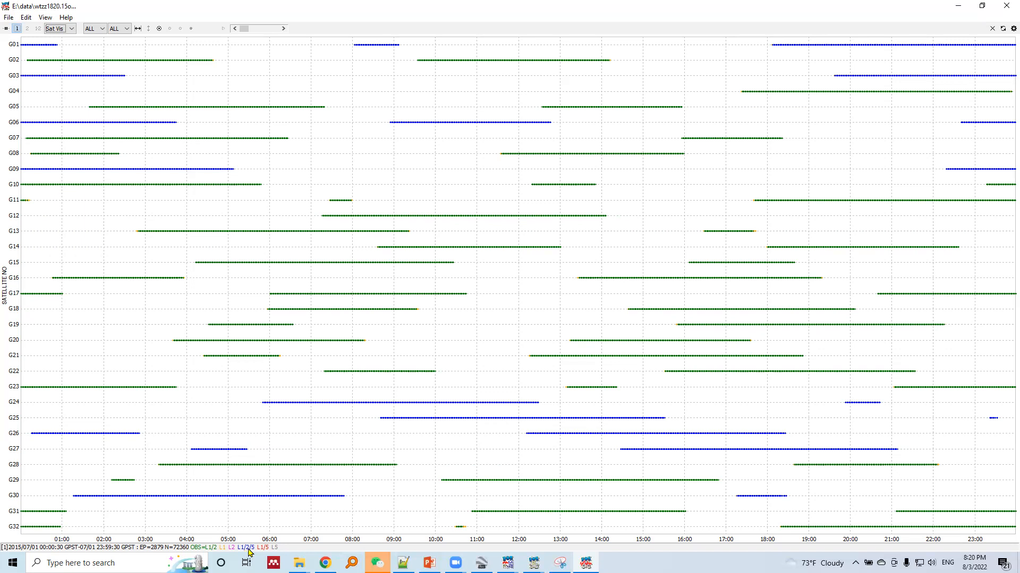
pyautogui.moveTo(210, 551)
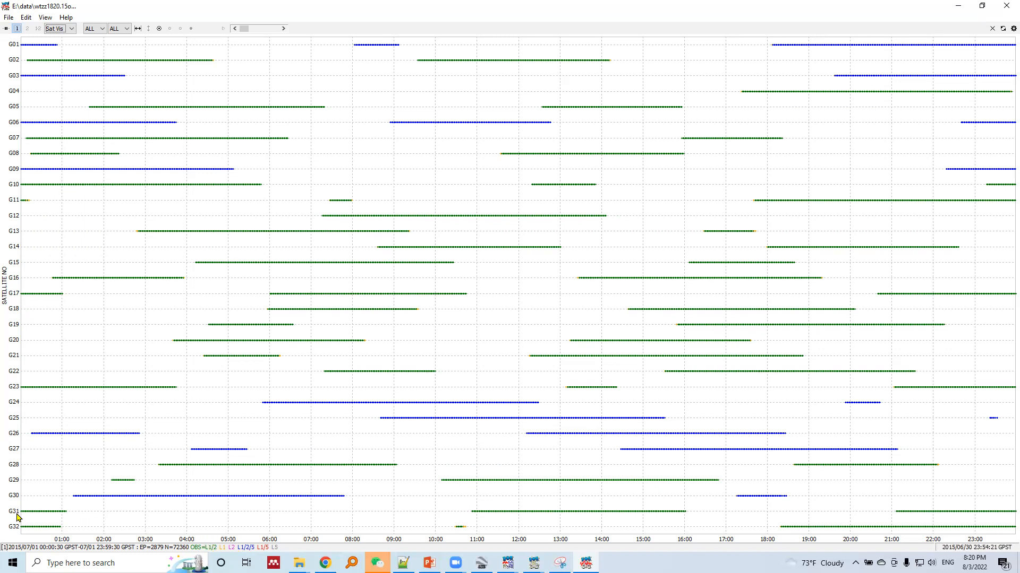
pyautogui.moveTo(209, 553)
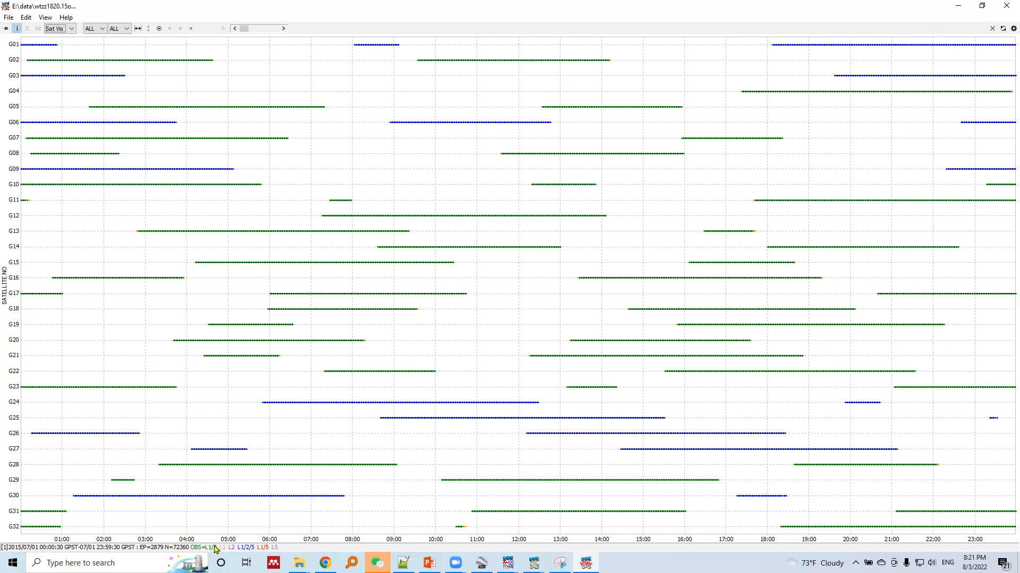
pyautogui.moveTo(10, 553)
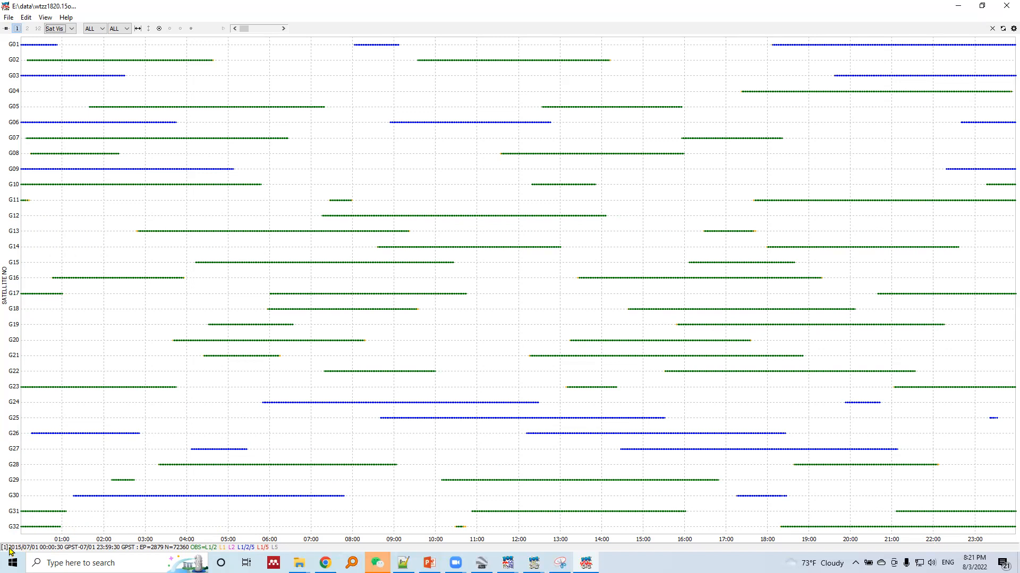
pyautogui.moveTo(63, 552)
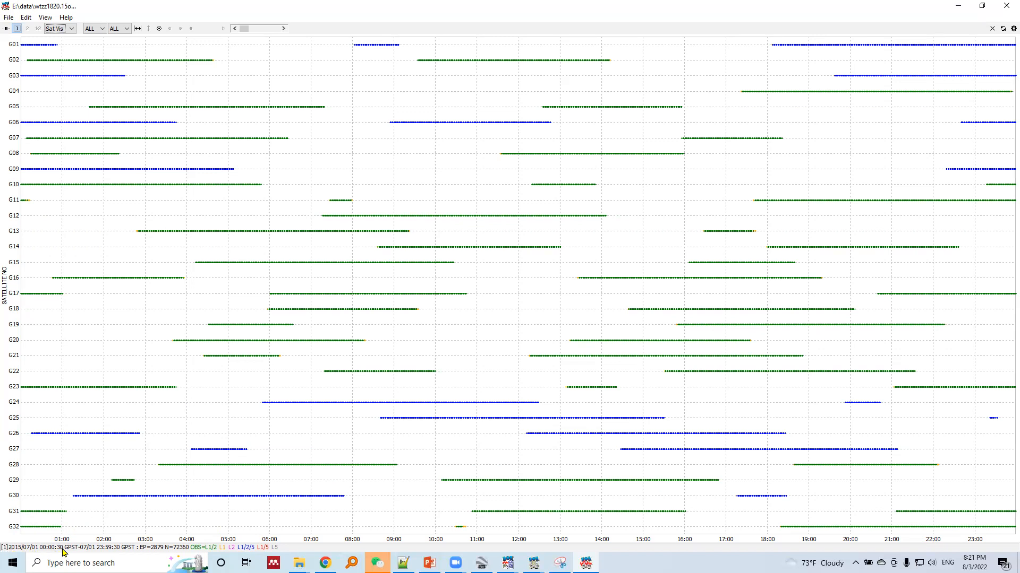
pyautogui.moveTo(16, 551)
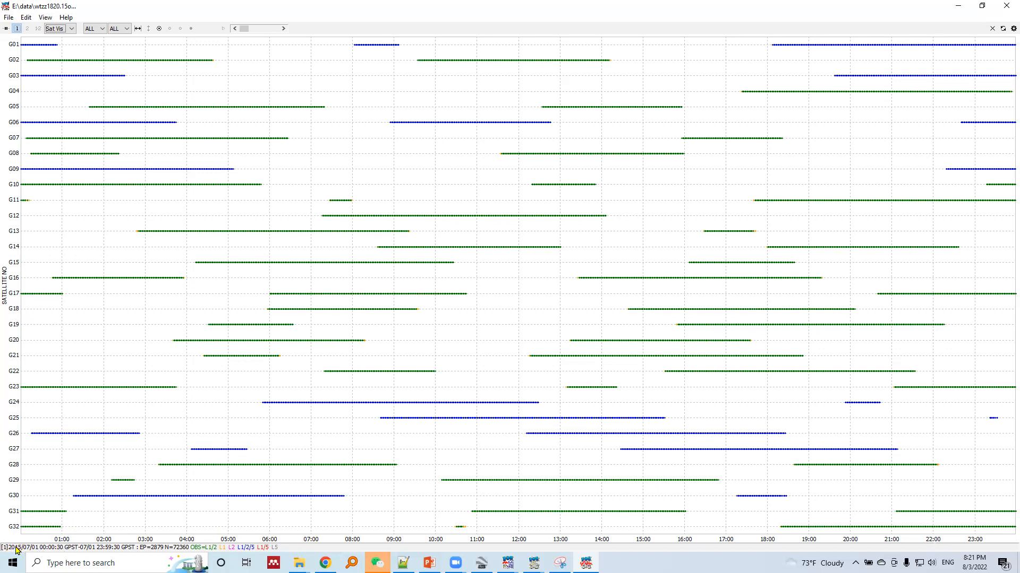
pyautogui.moveTo(101, 551)
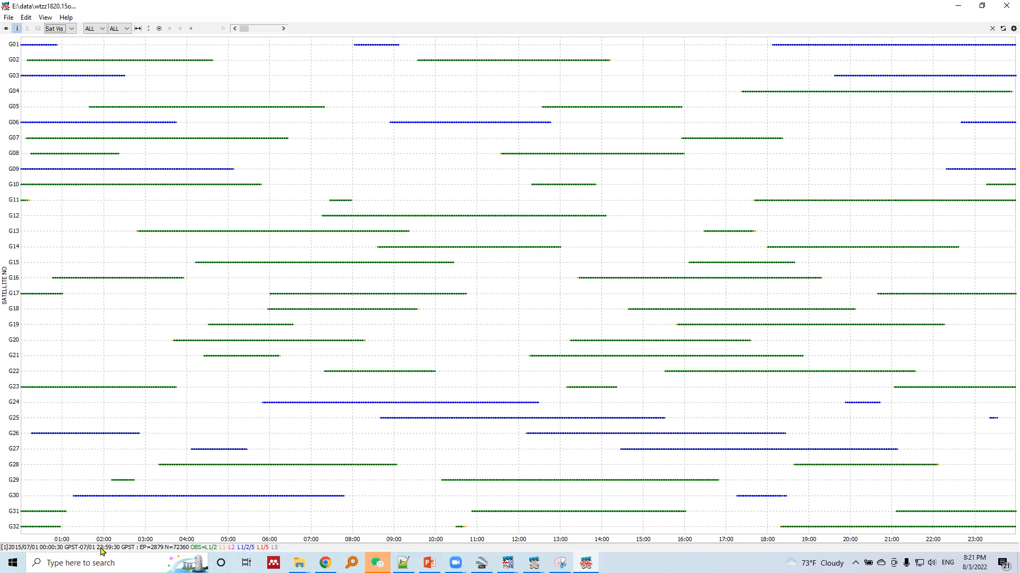
pyautogui.moveTo(149, 552)
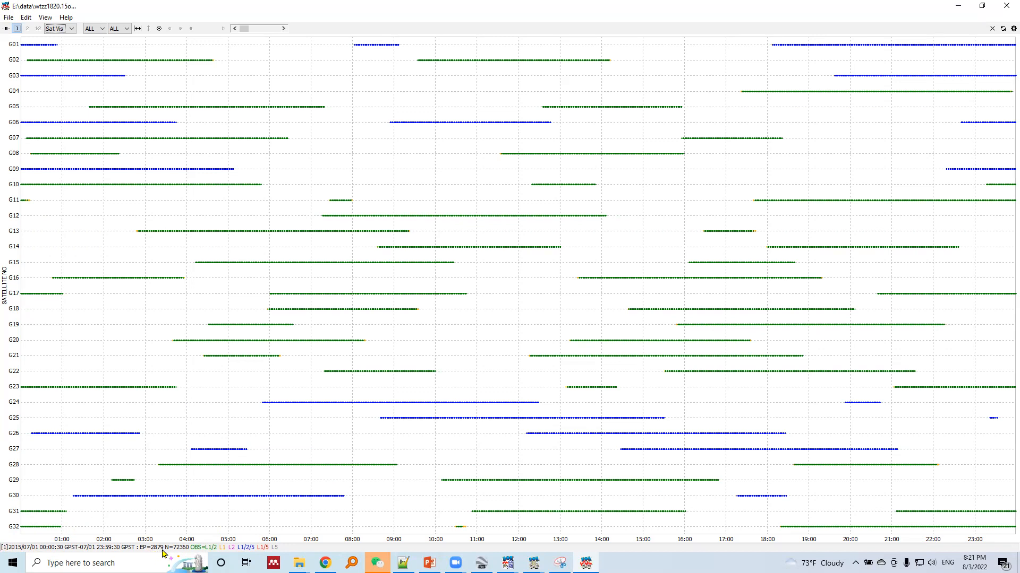
pyautogui.moveTo(178, 114)
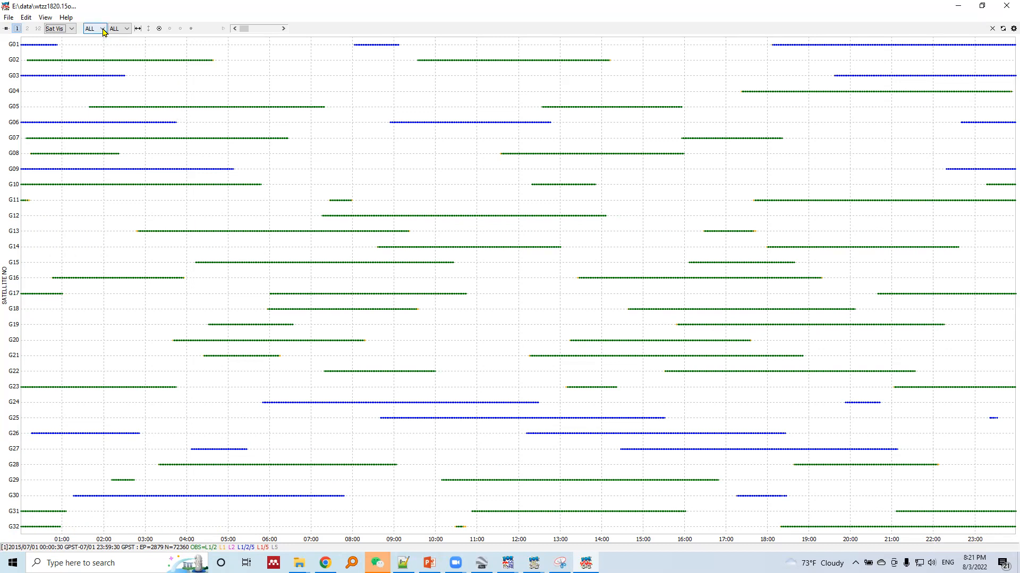
pyautogui.click(95, 28)
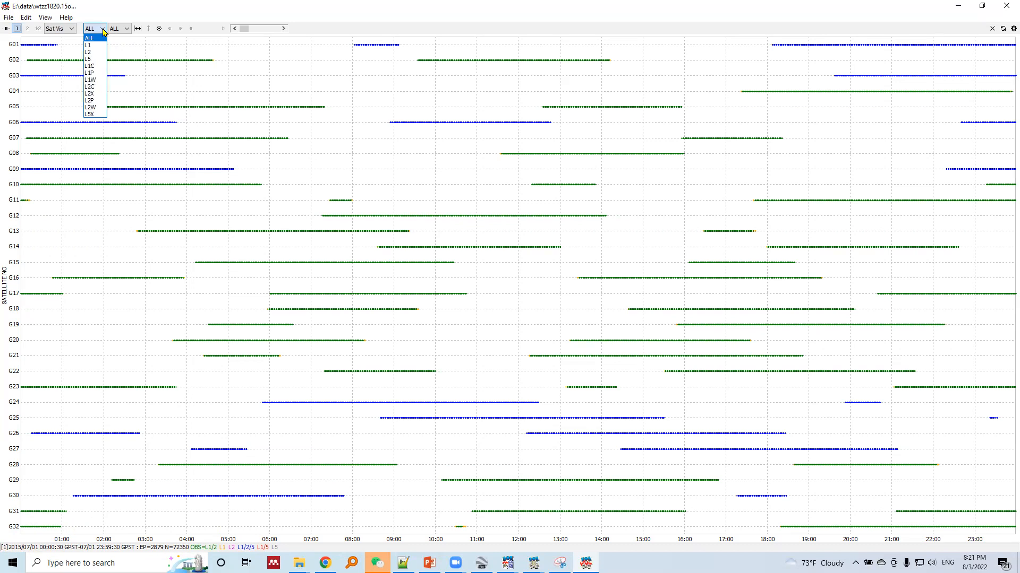
pyautogui.click(89, 46)
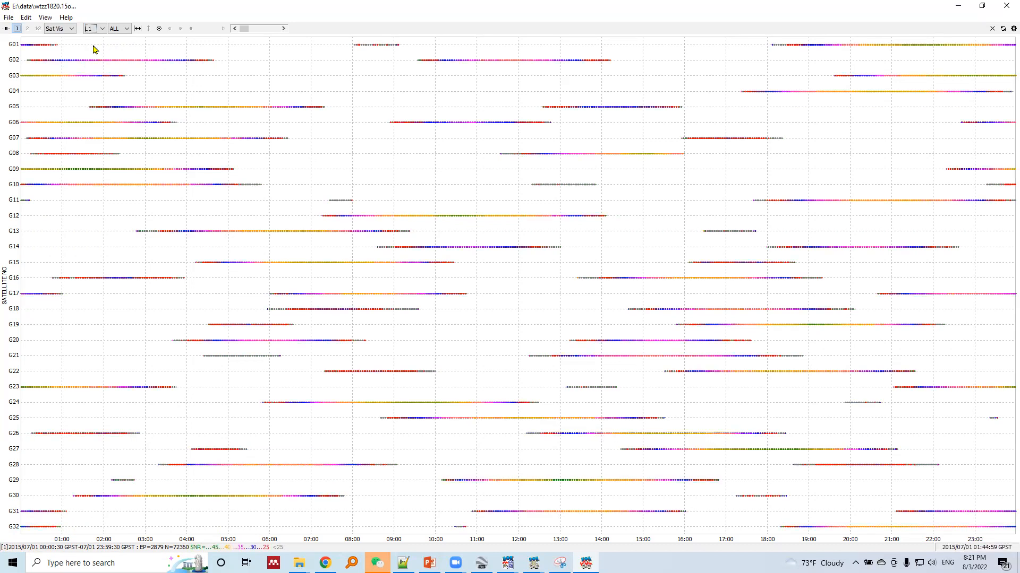
pyautogui.click(102, 27)
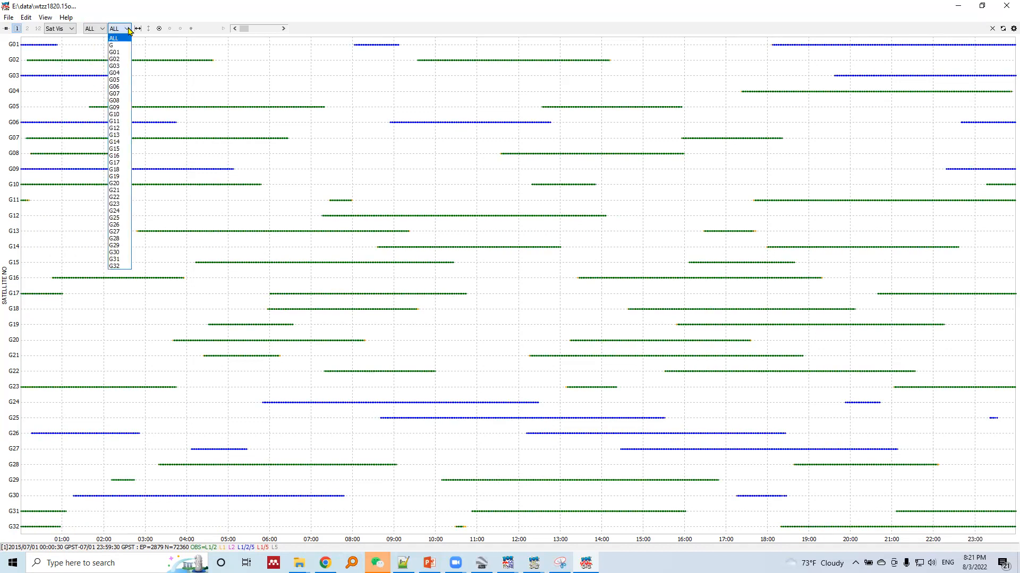
pyautogui.moveTo(115, 52)
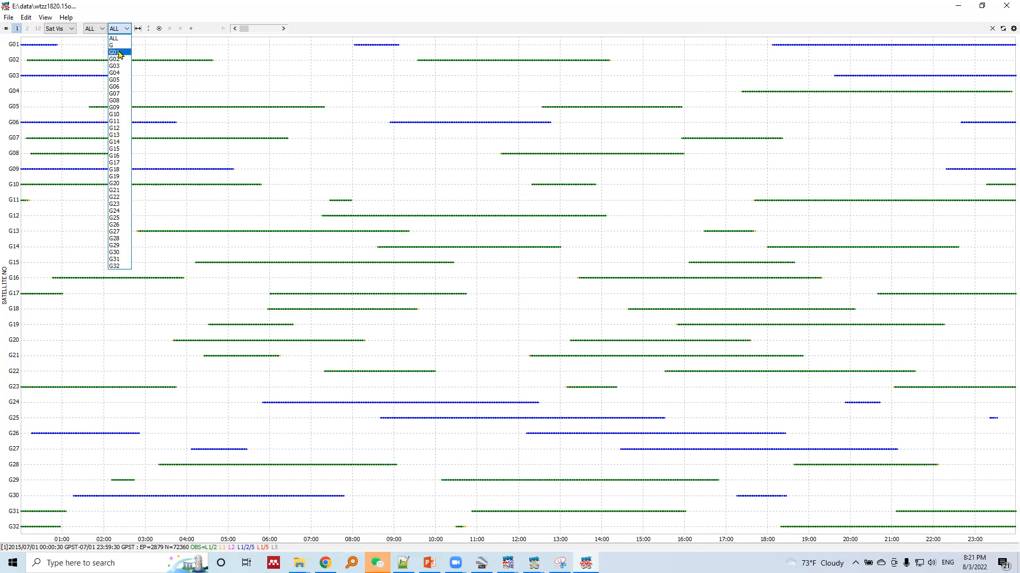
pyautogui.moveTo(118, 59)
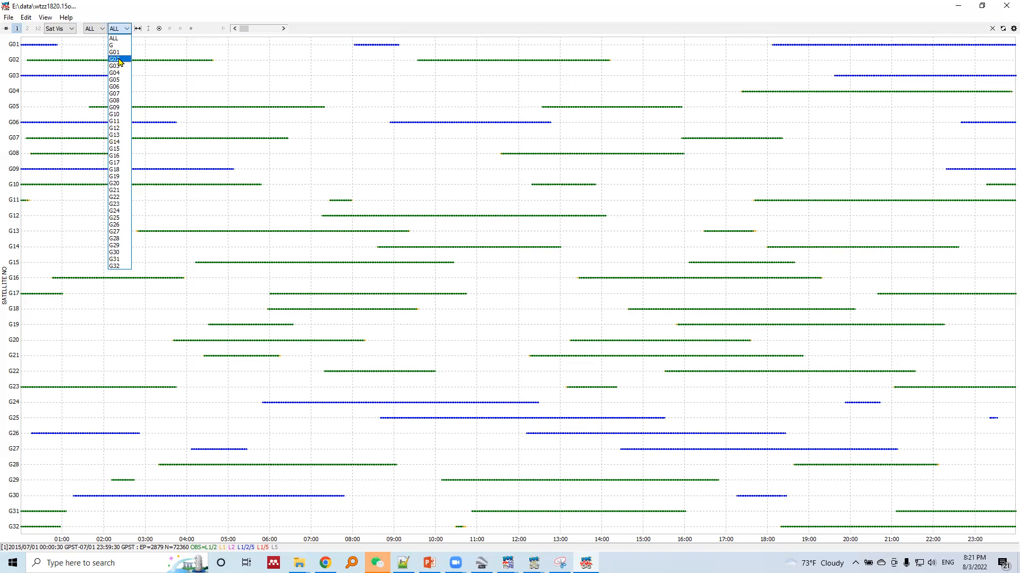
# Filter the Sat Vis plot to satellite G02, leaving its two visibility arcs
pyautogui.click(115, 59)
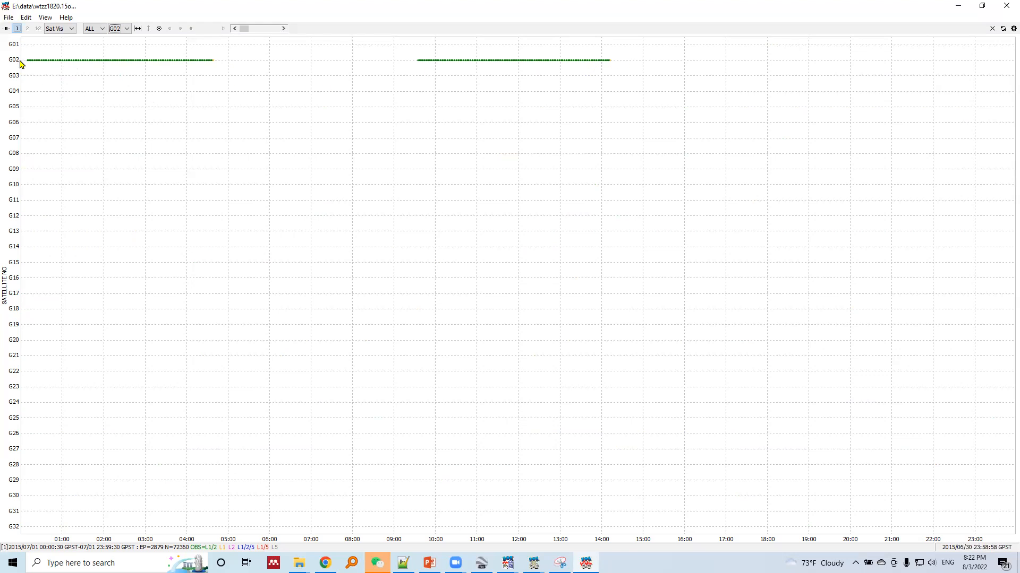
pyautogui.moveTo(128, 99)
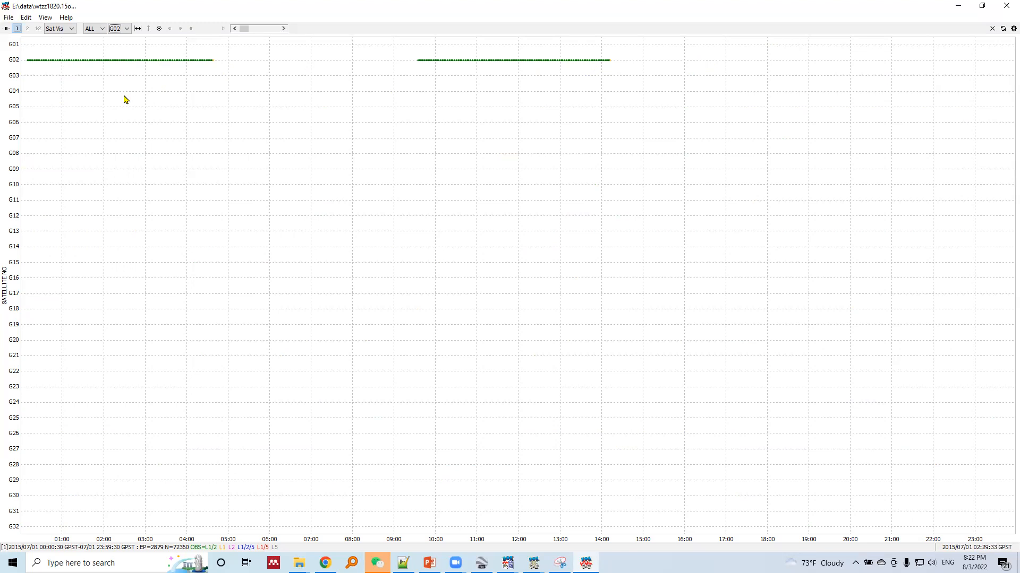
pyautogui.moveTo(542, 58)
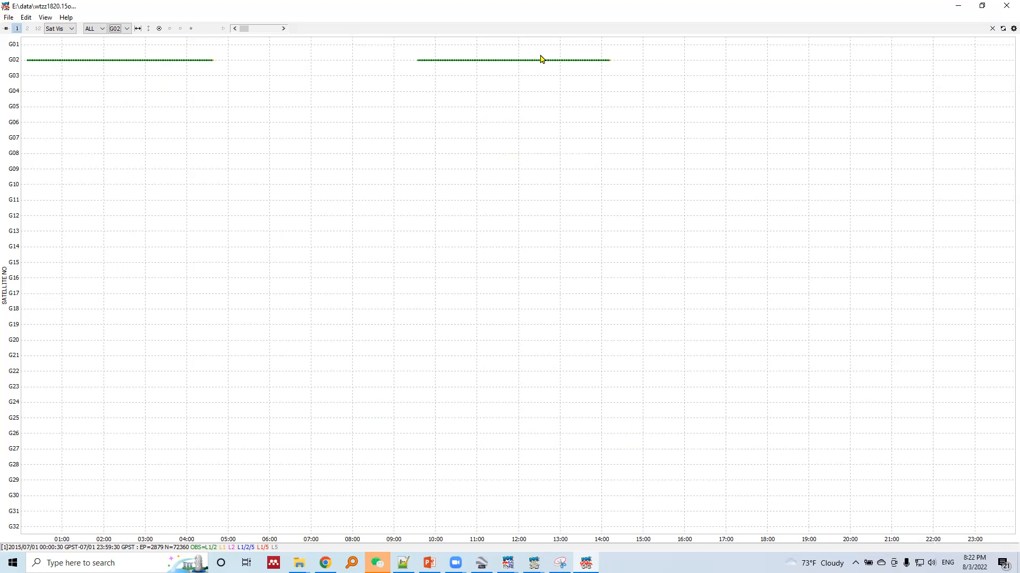